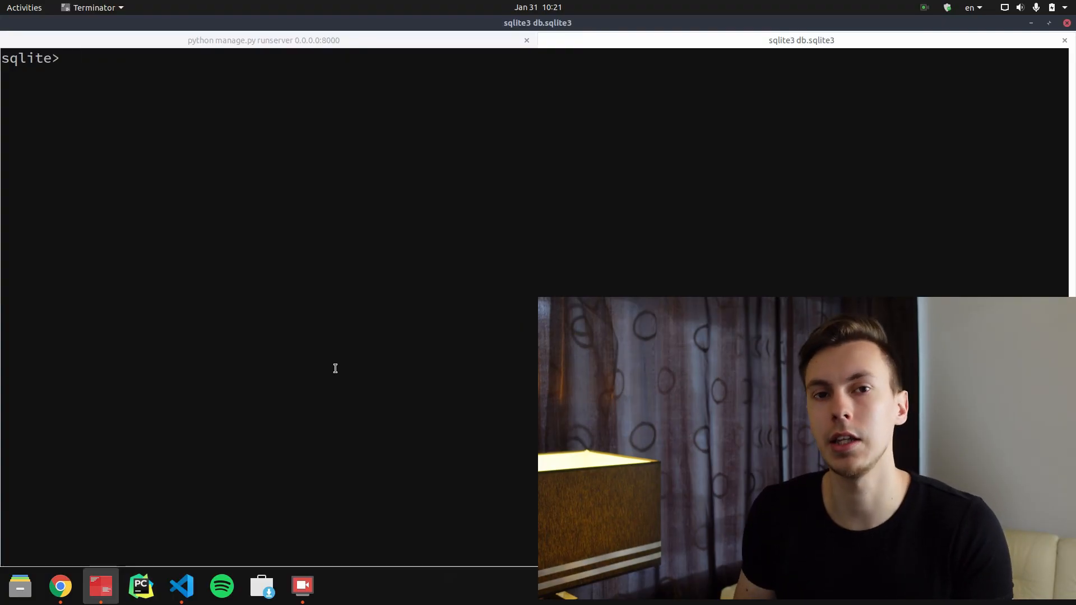
List django_session's single row, then re-query after deletion to confirm no rows remain
{"action": "type", "text": "SELECT * FROM django_session;"}
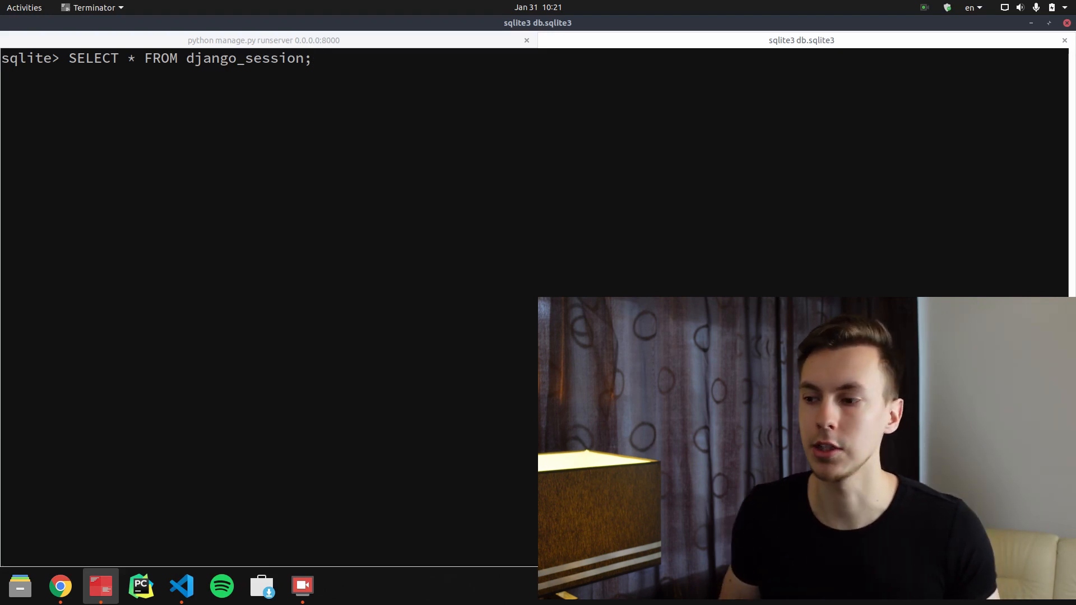
{"action": "key", "text": "Return"}
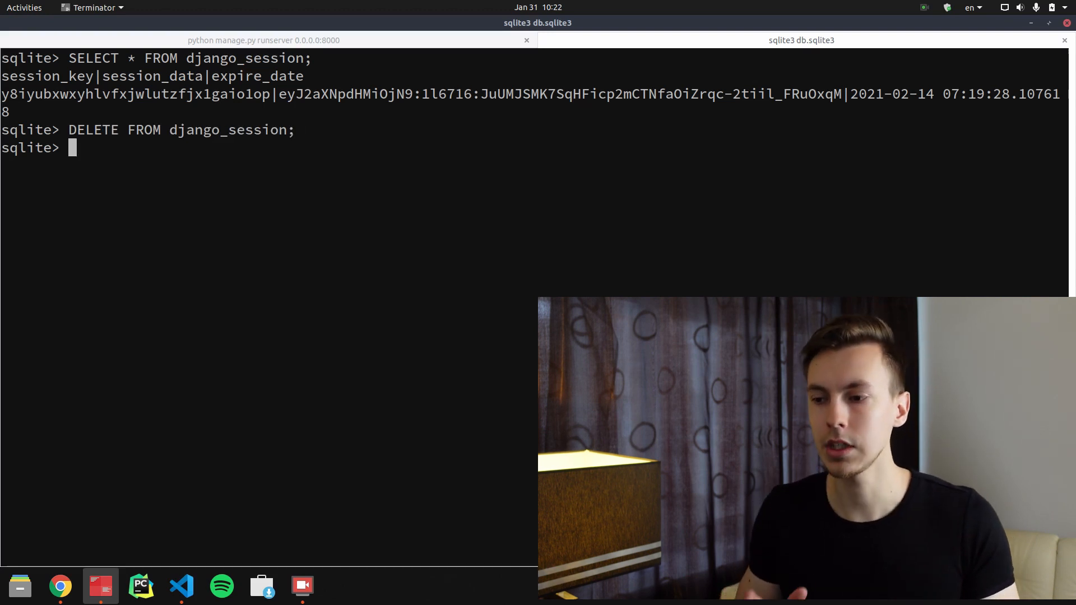
{"action": "type", "text": "SELECT * FROM django_session;"}
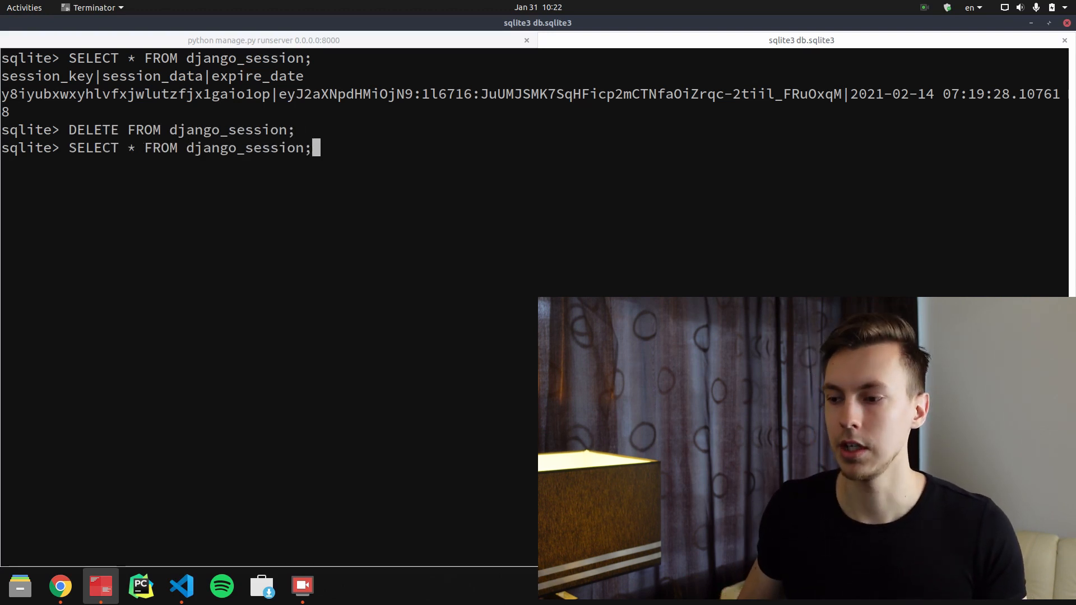
{"action": "key", "text": "Return"}
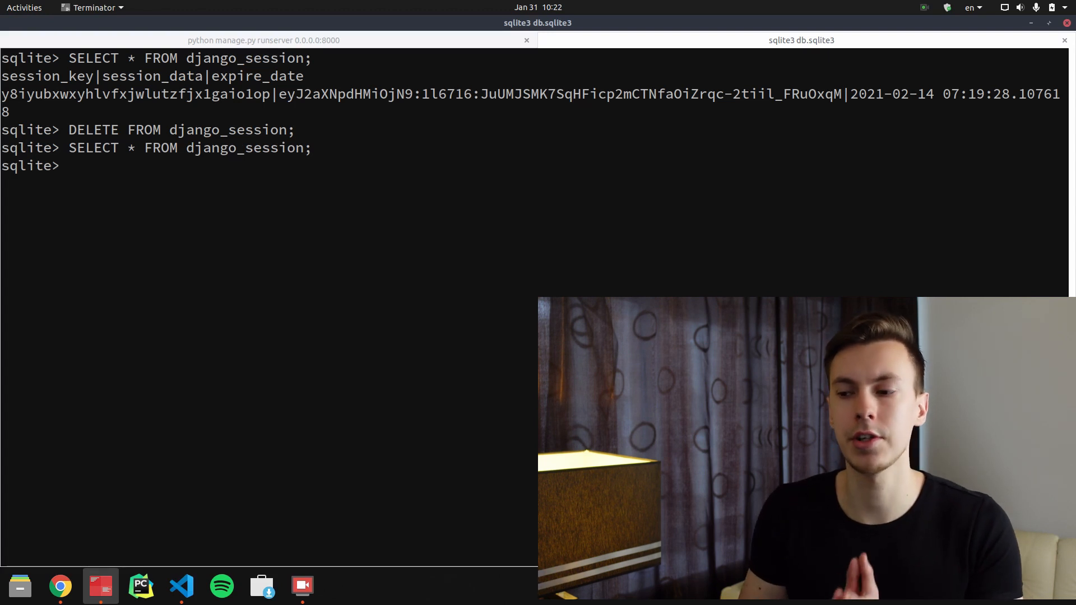
Reload 127.0.0.1:8000 in Chrome so the counter restarts at Visits: 1
{"action": "left_click", "coordinate": [61, 586]}
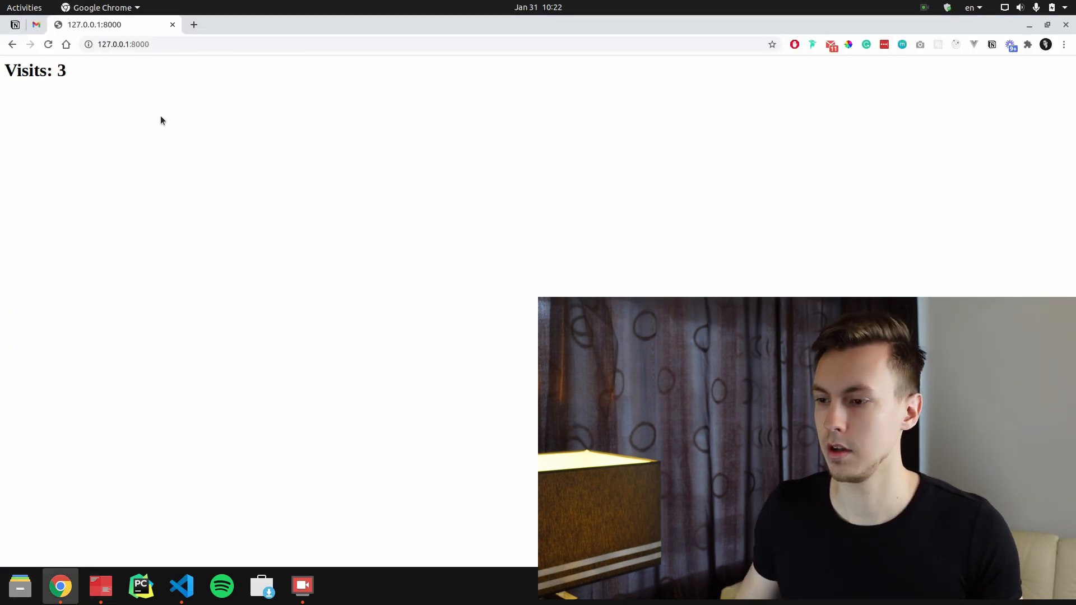
{"action": "left_click", "coordinate": [48, 44]}
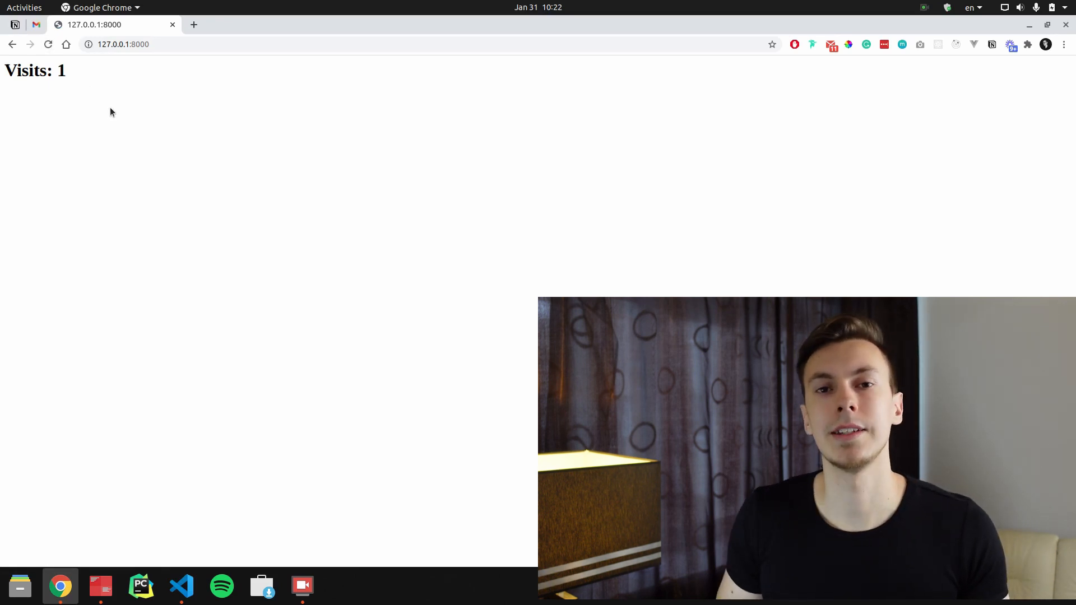
{"action": "left_click", "coordinate": [100, 586]}
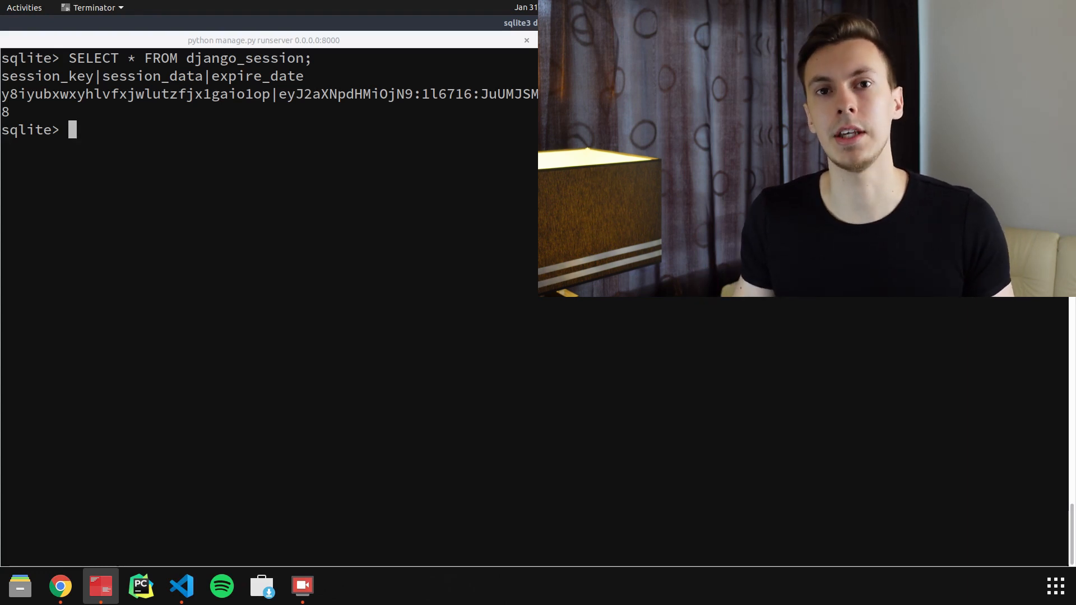
Reload the Visits: 4 page and scroll the response headers to the sessionid Set-Cookie
{"action": "left_click", "coordinate": [60, 586]}
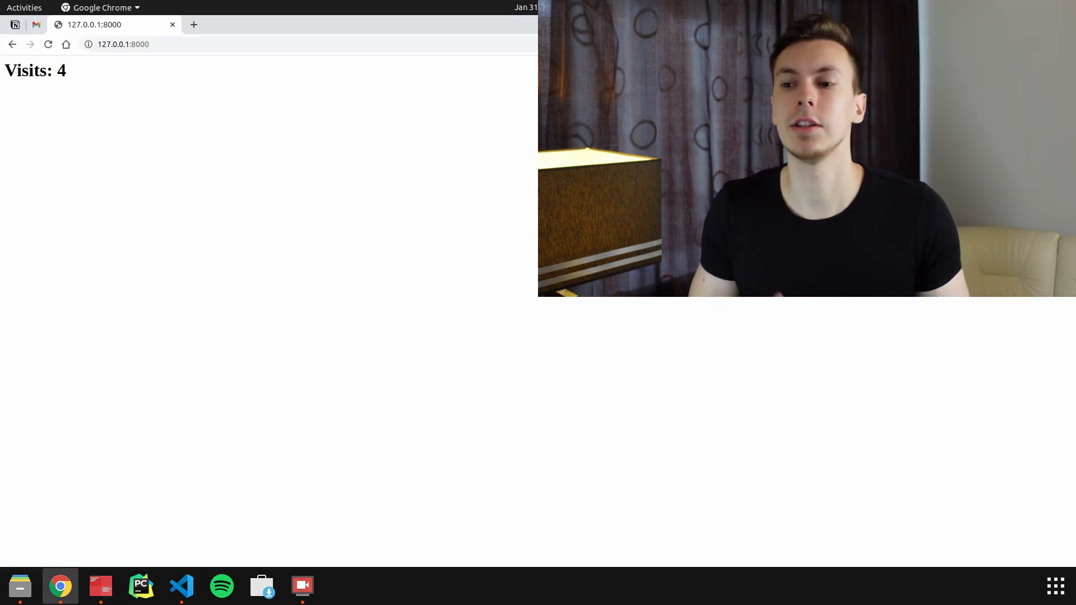
{"action": "mouse_move", "coordinate": [201, 432]}
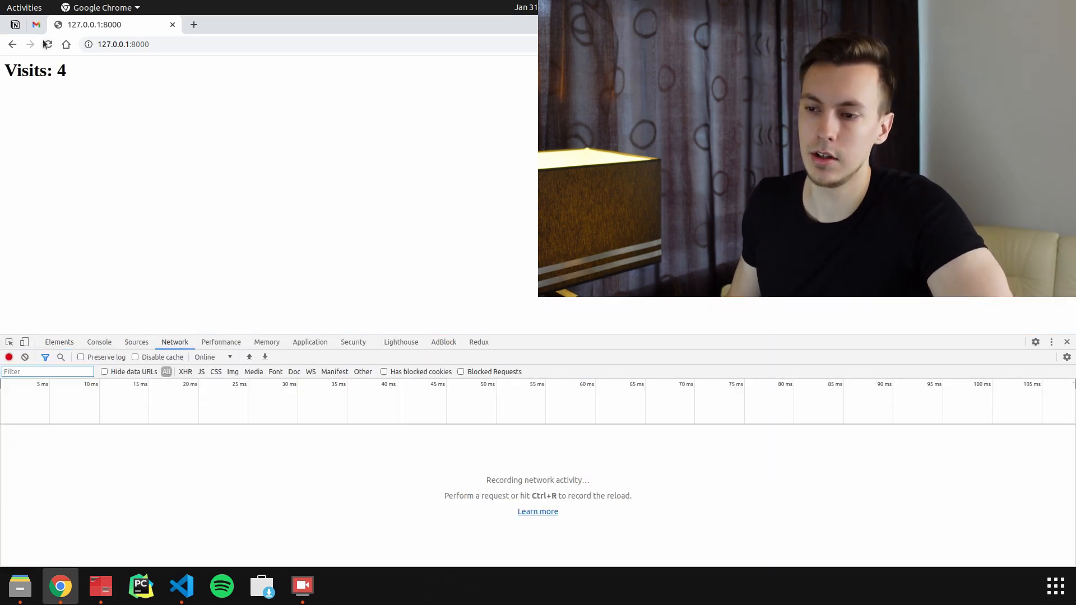
{"action": "left_click", "coordinate": [49, 44]}
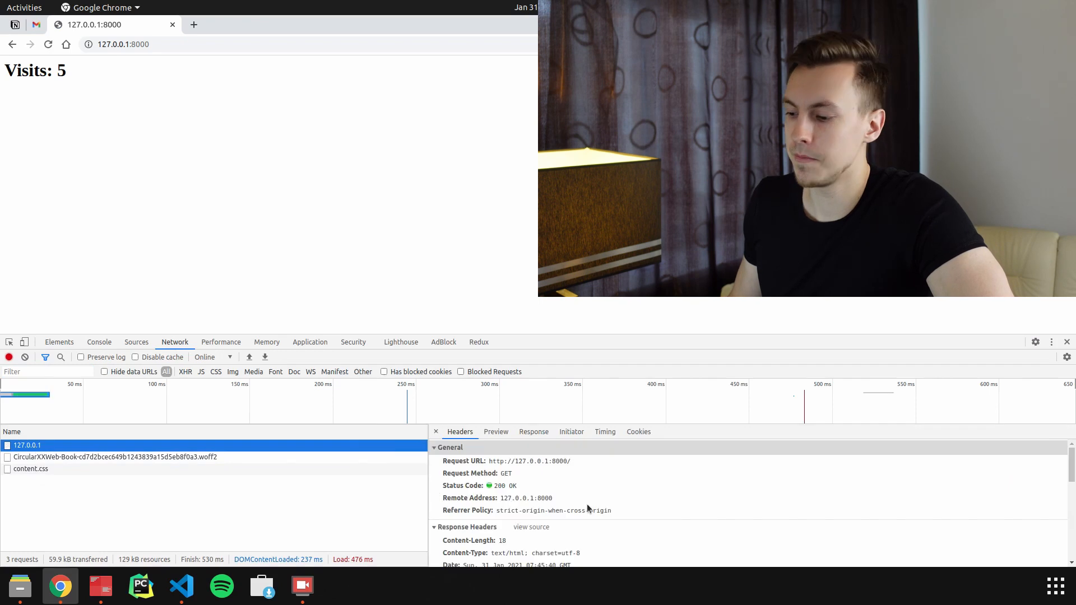
{"action": "scroll", "scroll_direction": "down", "scroll_amount": 3}
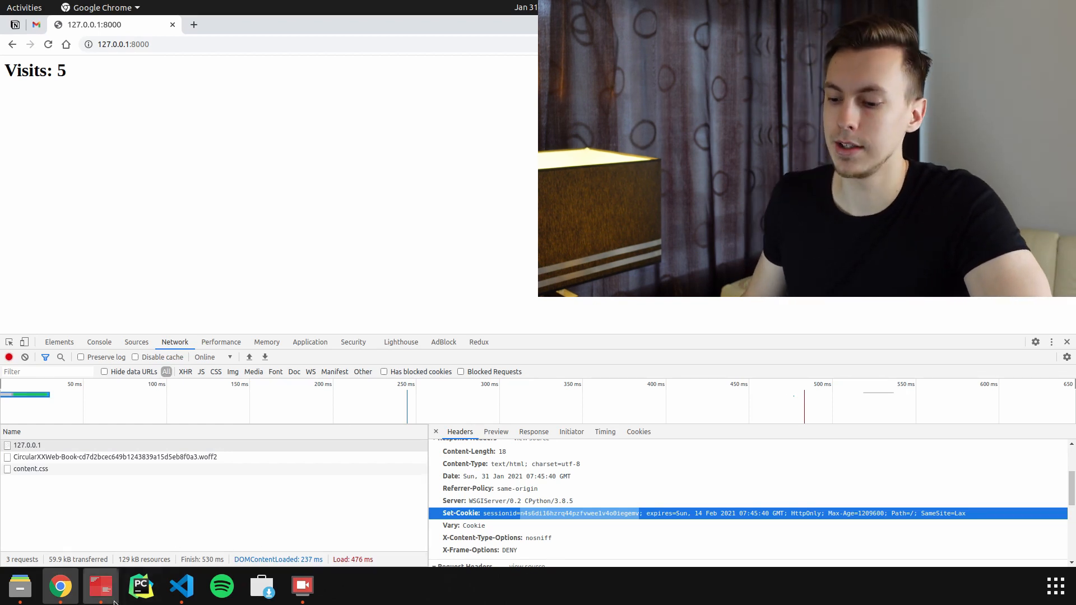
In the sqlite terminal, mark the session_key that matches the browser's sessionid cookie
{"action": "left_click", "coordinate": [100, 586]}
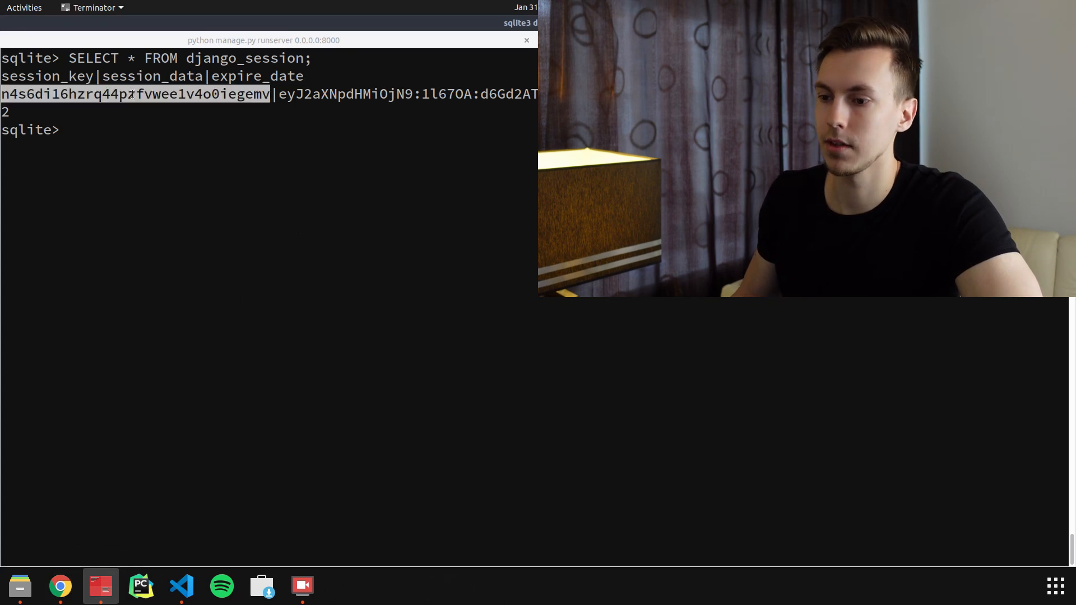
{"action": "left_click", "coordinate": [60, 586]}
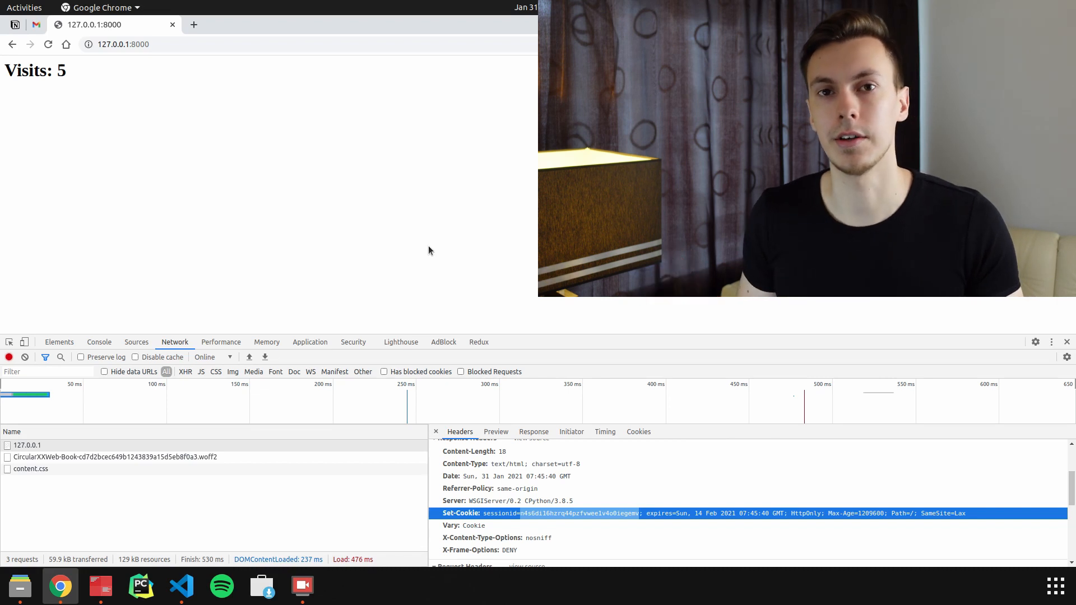
Reload the counter page again, raising the visit count to 6
{"action": "left_click", "coordinate": [48, 43]}
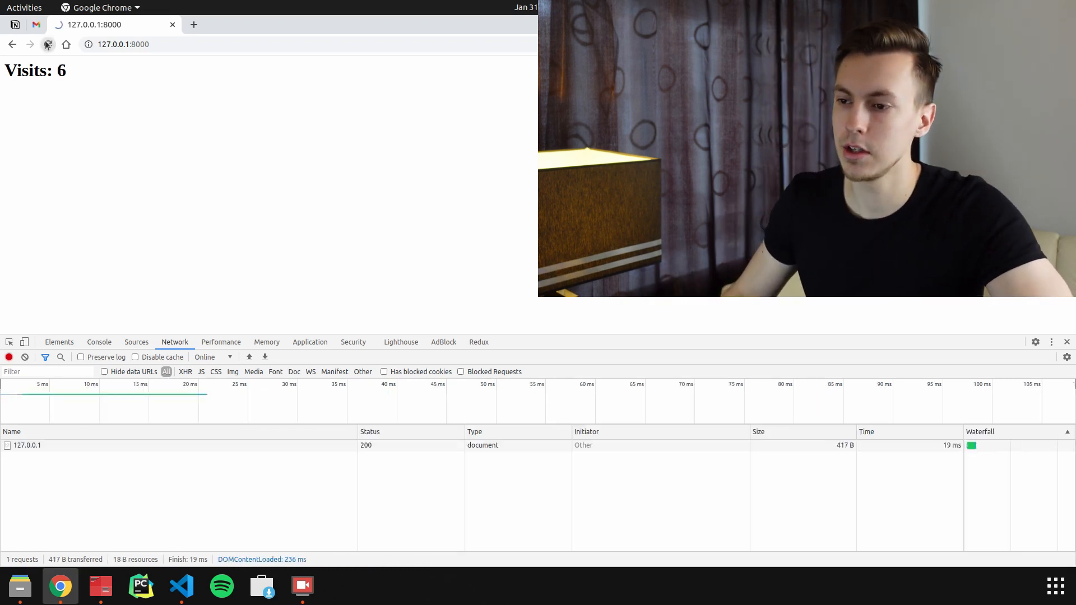
{"action": "left_click", "coordinate": [27, 446]}
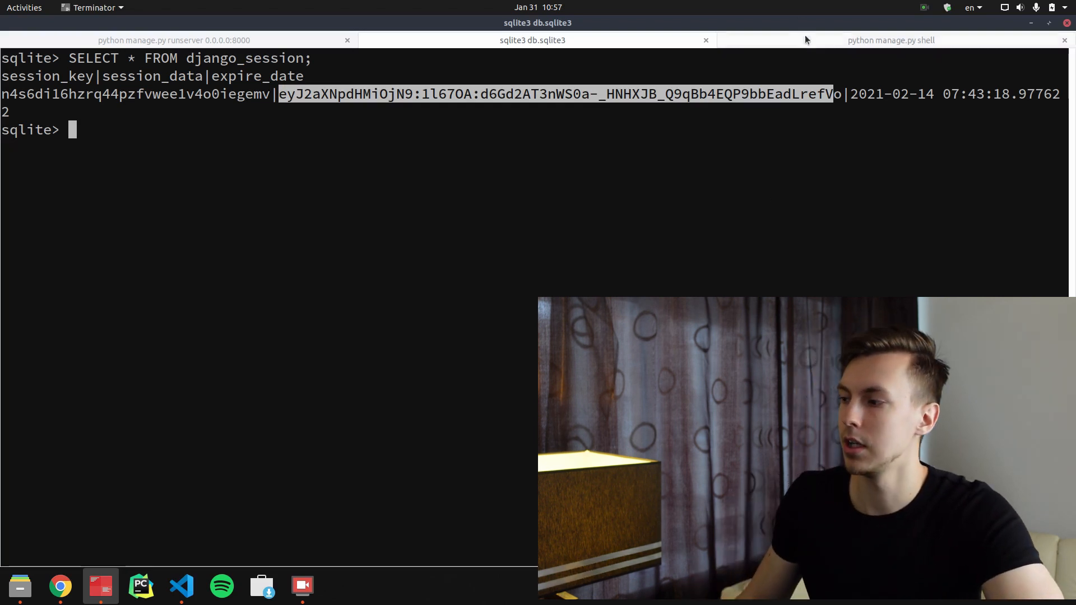
{"action": "left_click", "coordinate": [890, 40]}
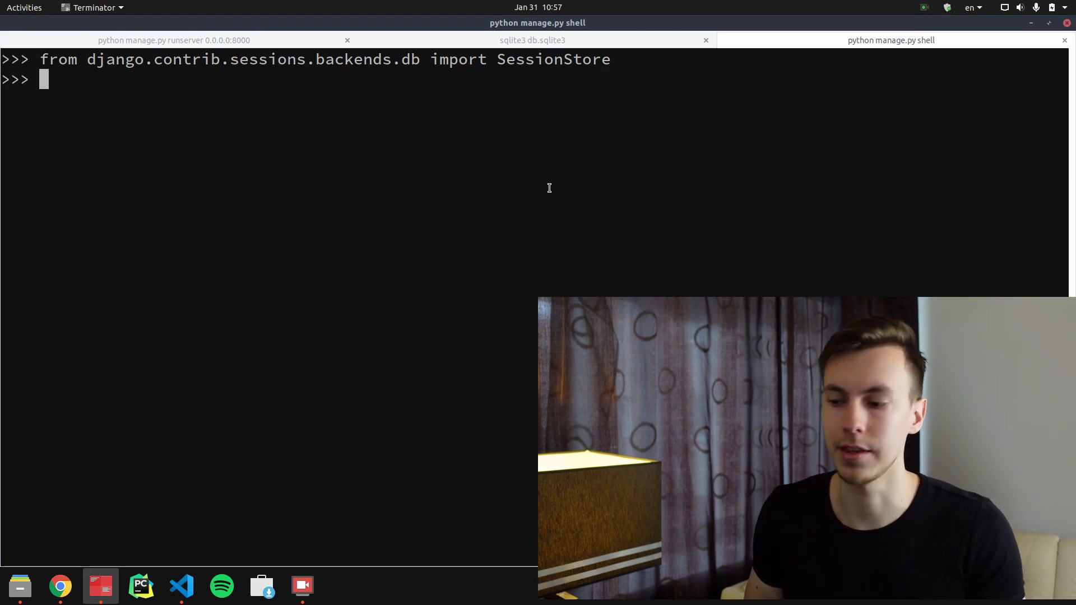
{"action": "type", "text": "Sess"}
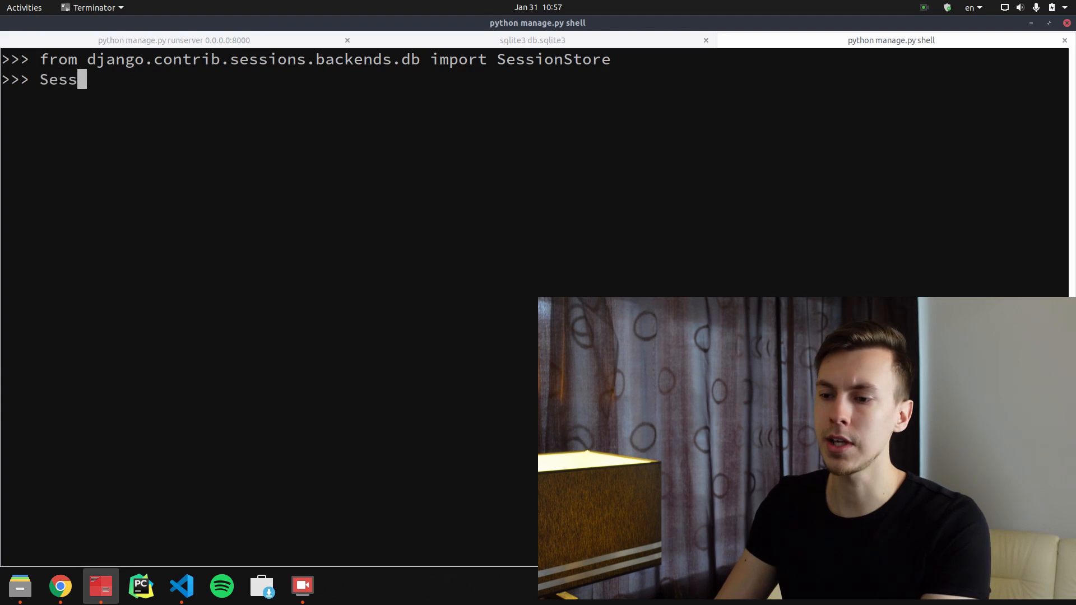
{"action": "type", "text": "ionStore("}
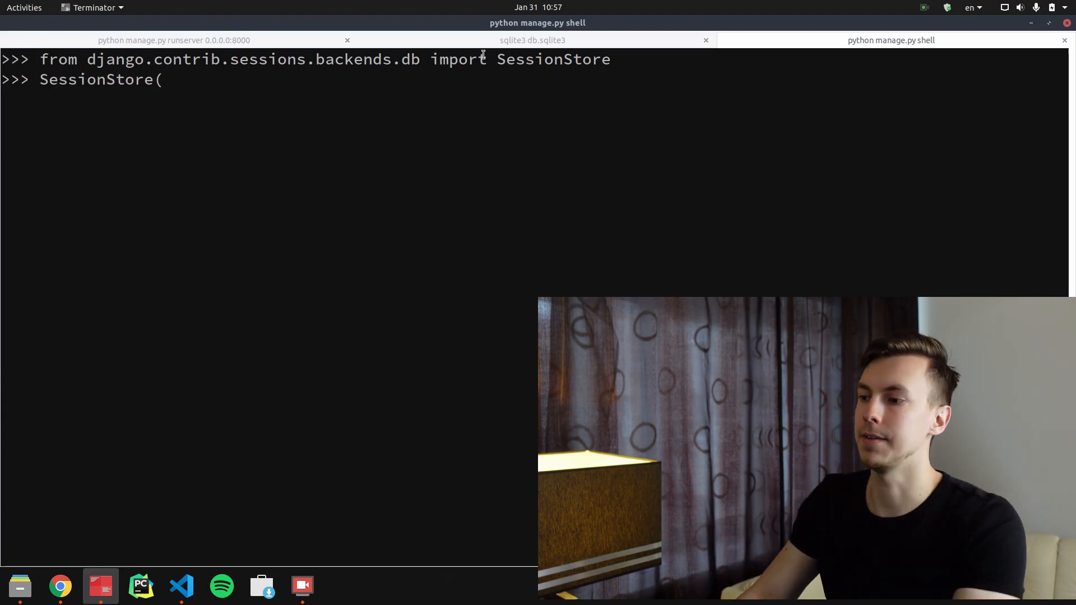
{"action": "left_click", "coordinate": [532, 40]}
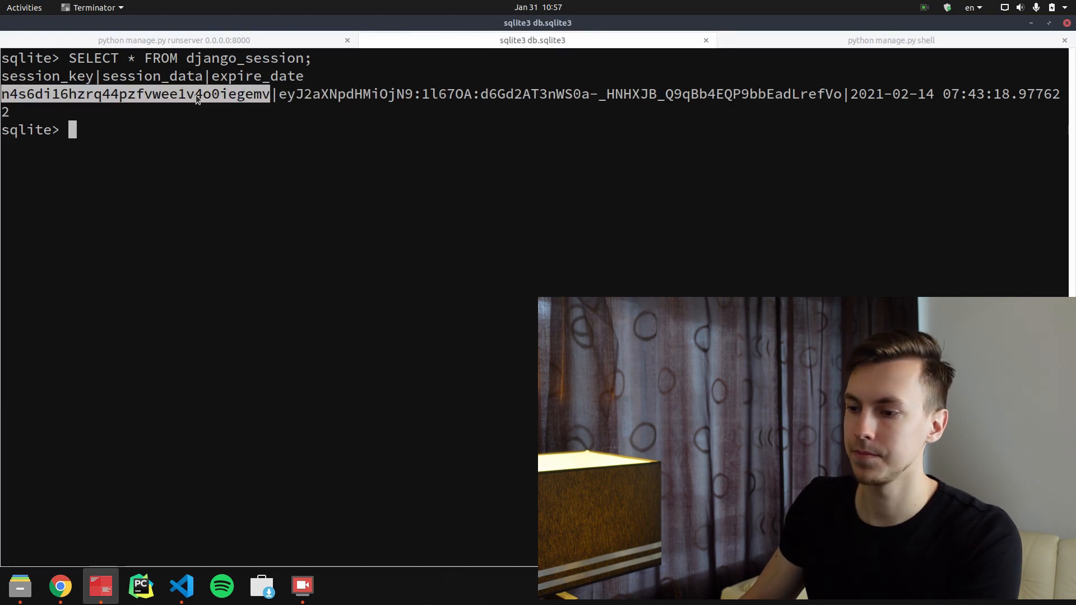
{"action": "left_click", "coordinate": [889, 40]}
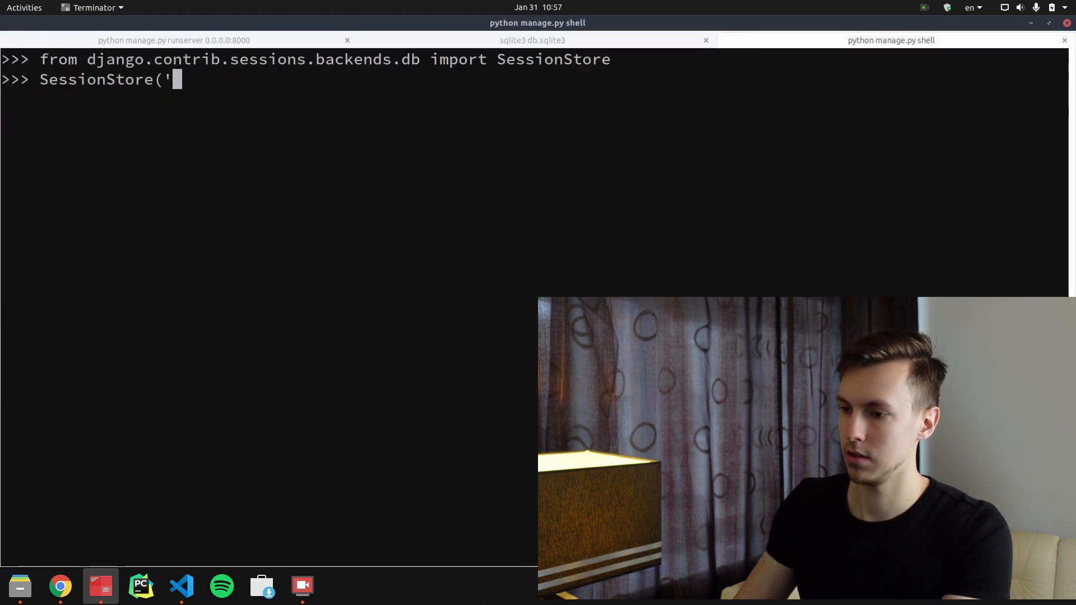
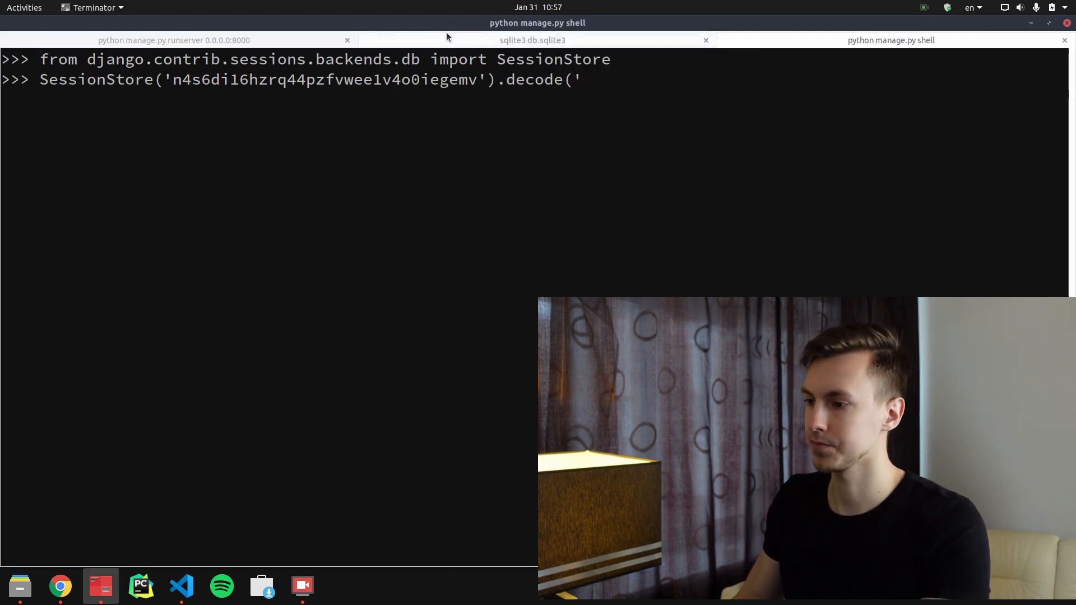
{"action": "left_click", "coordinate": [532, 40]}
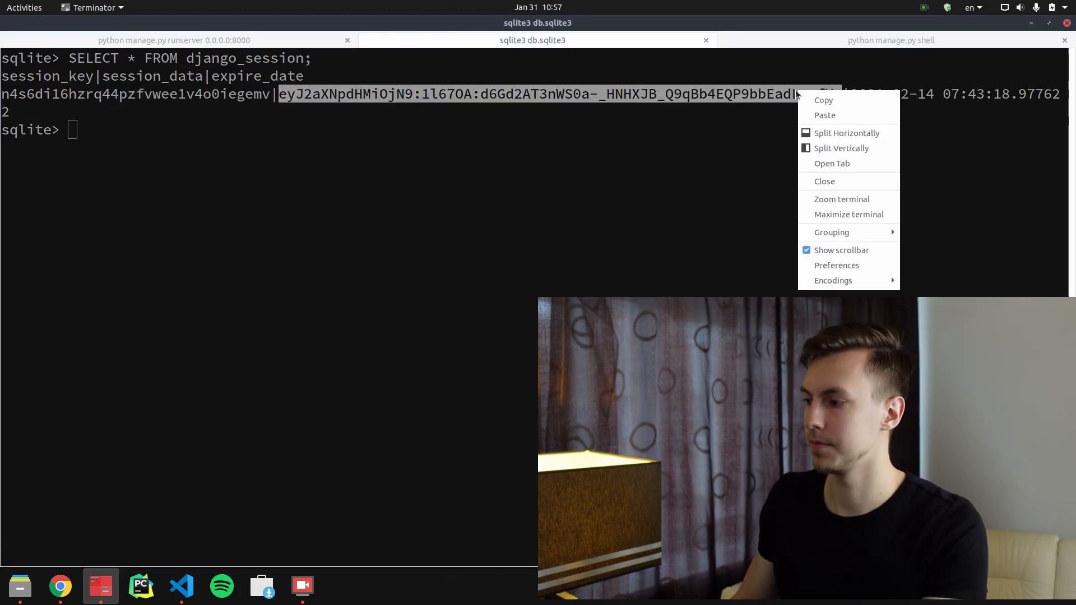
{"action": "left_click", "coordinate": [891, 40]}
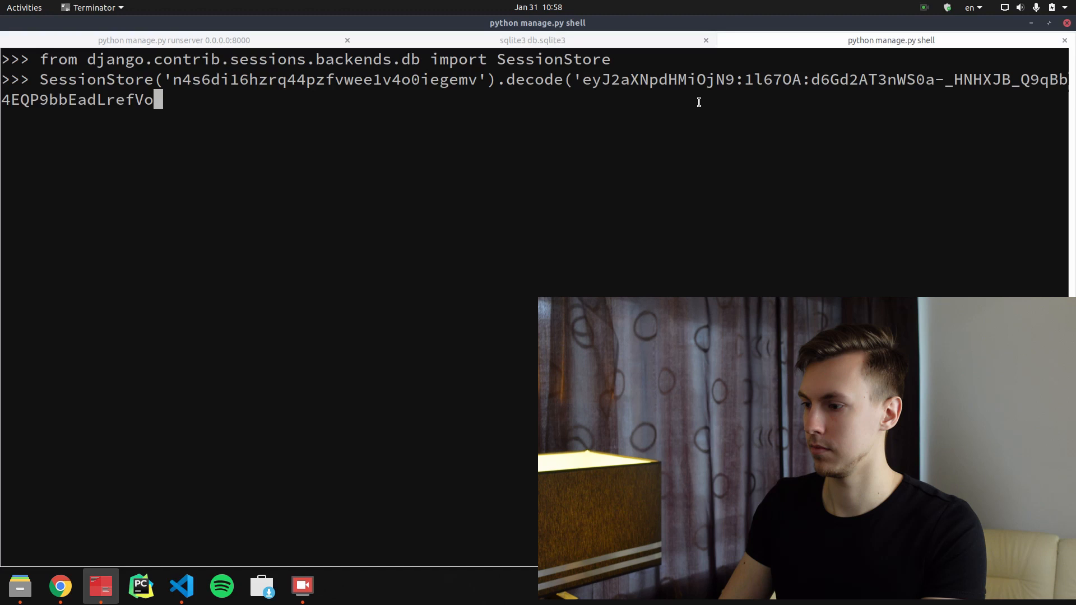
{"action": "key", "text": "Return"}
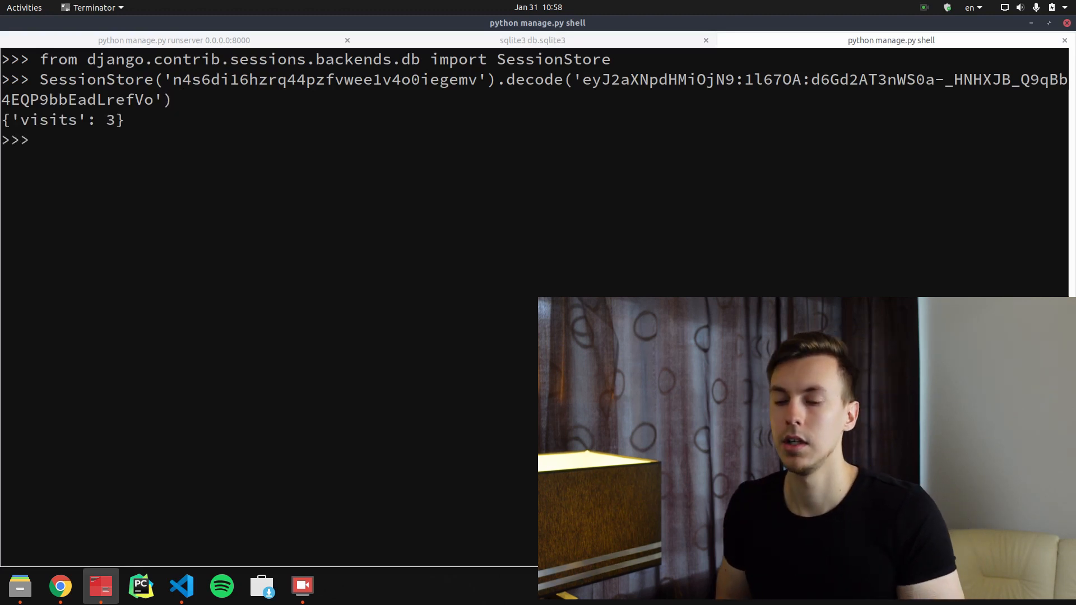